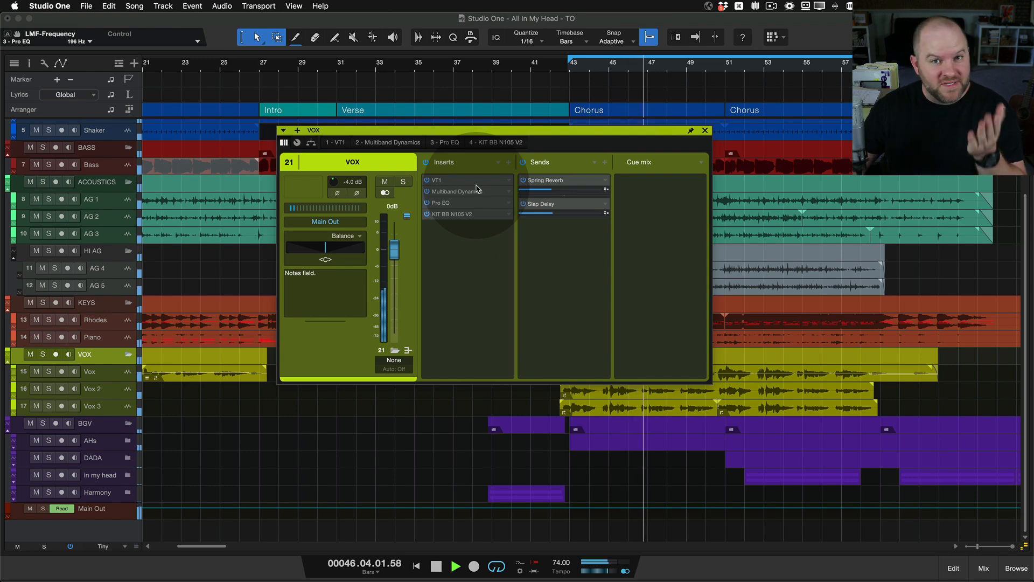
Open the VOX Pro EQ editor, showing the deep 2.63 kHz high-mid cut
left_click(985, 568)
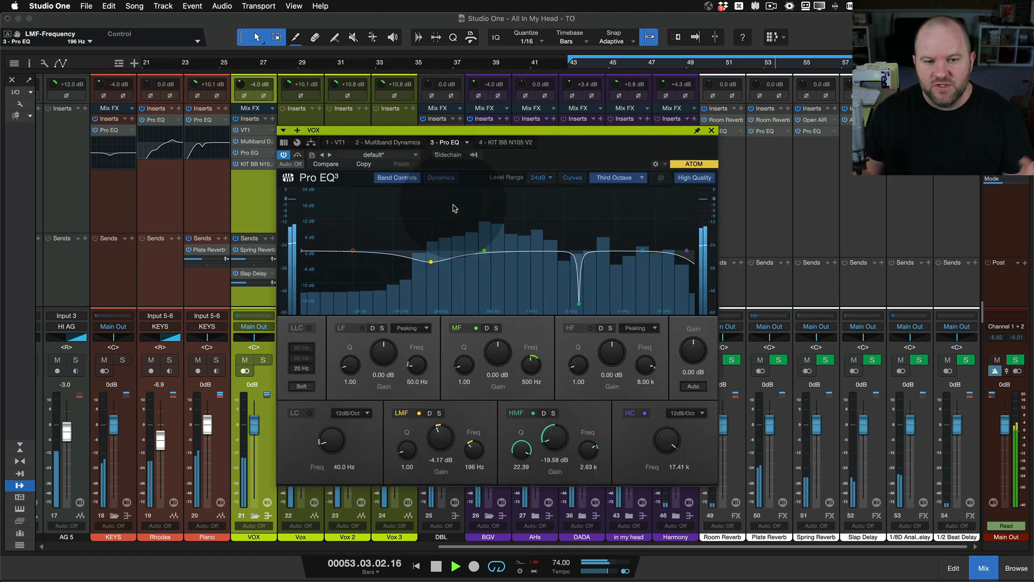
Move the VOX channel window left and preview the Multiband Dynamics and VT1 editors
left_click_drag(429, 261, 437, 262)
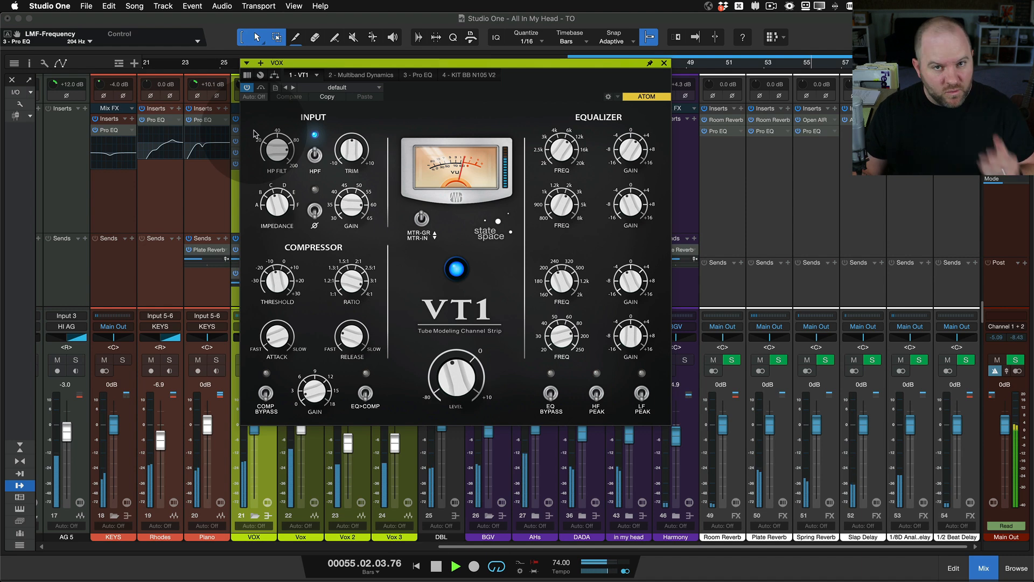
left_click(360, 74)
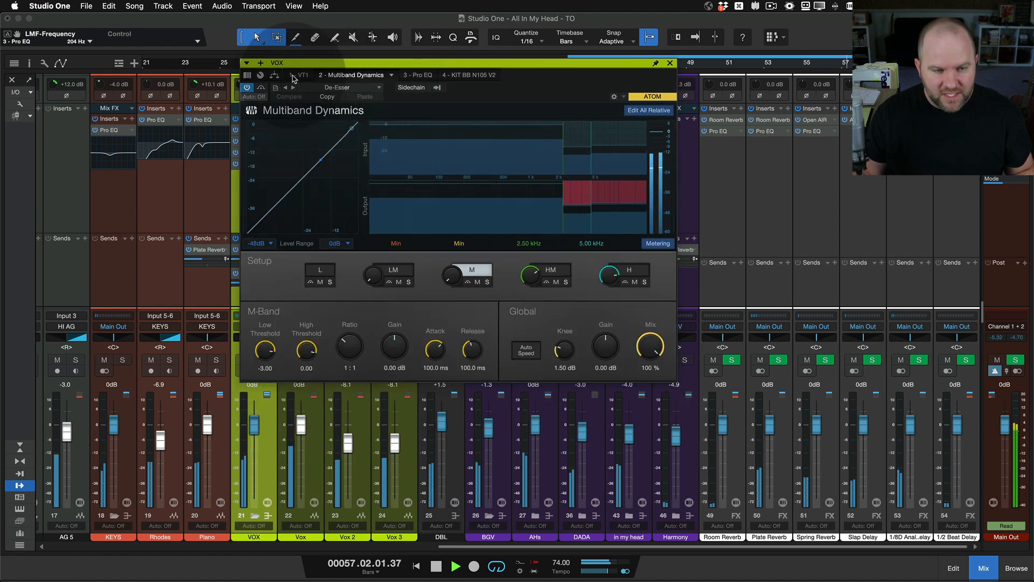
left_click(302, 74)
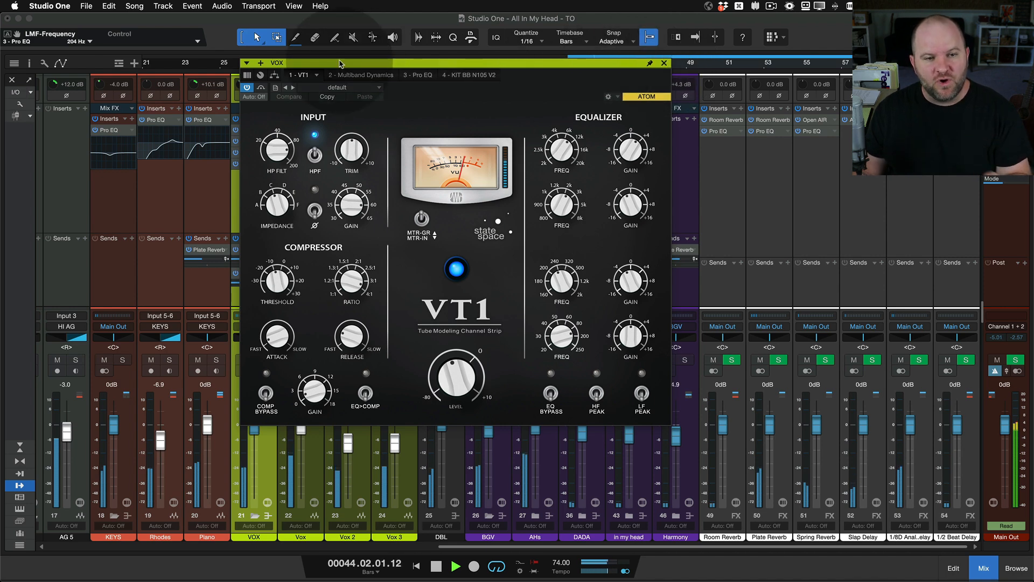
left_click_drag(455, 379, 461, 370)
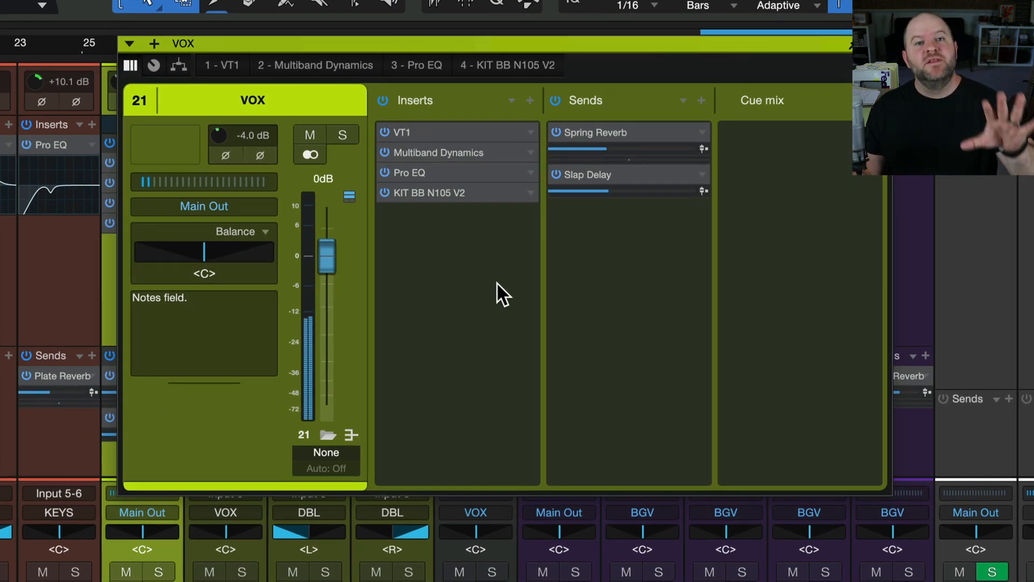
mouse_move(435, 191)
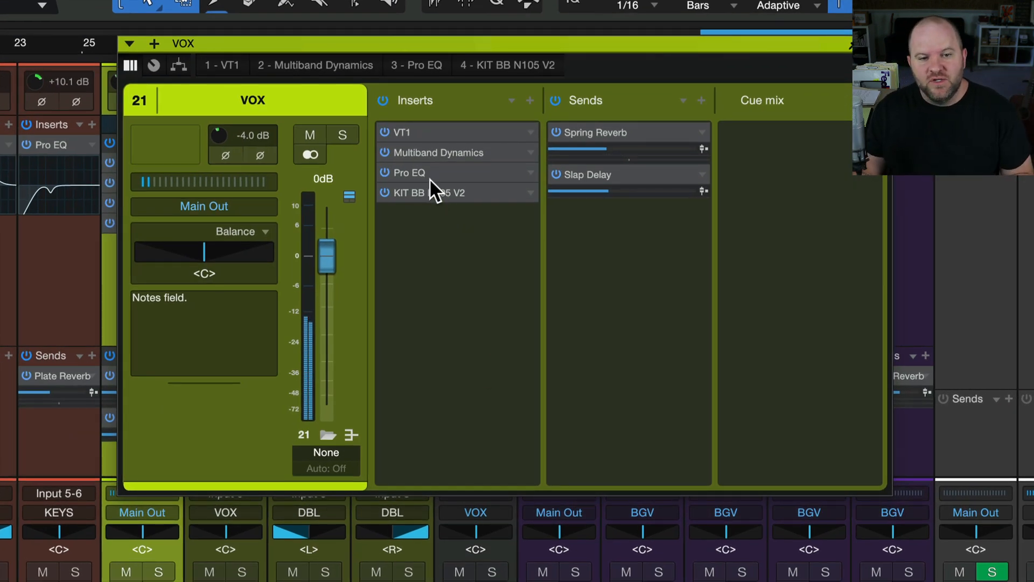
Expand the Pro EQ and Multiband Dynamics insert micro views on the VOX channel
left_click(418, 172)
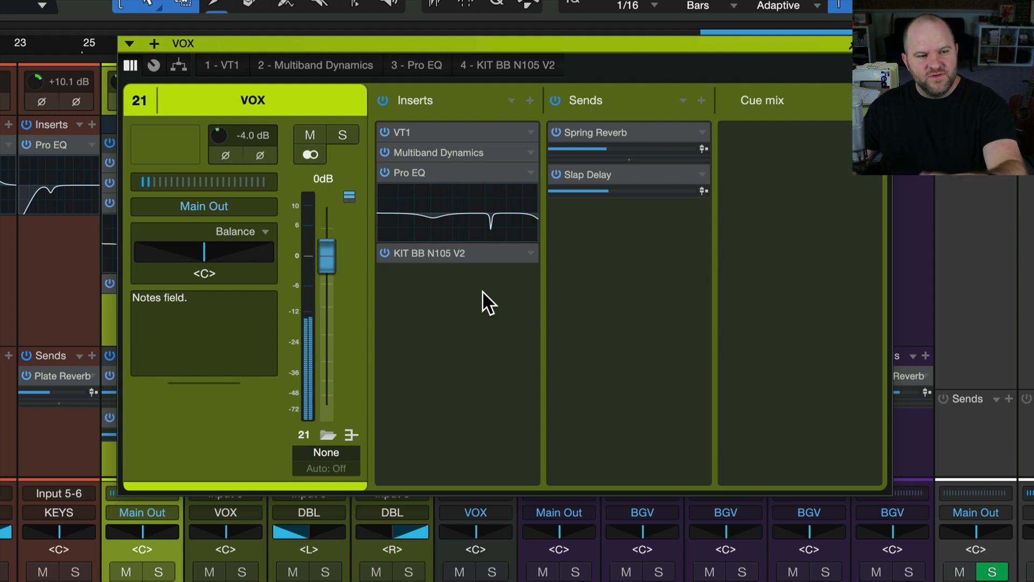
mouse_move(49, 188)
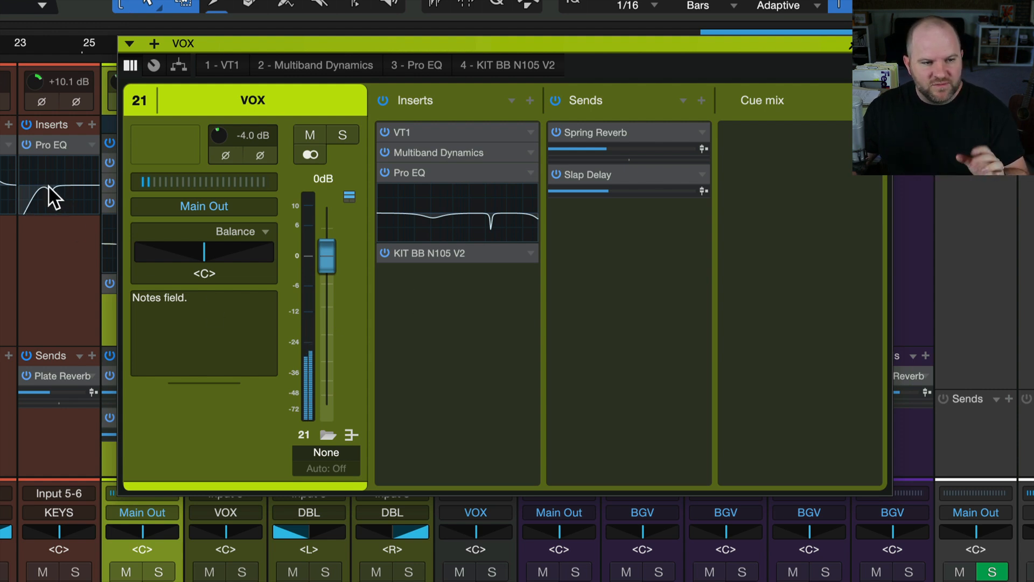
mouse_move(480, 335)
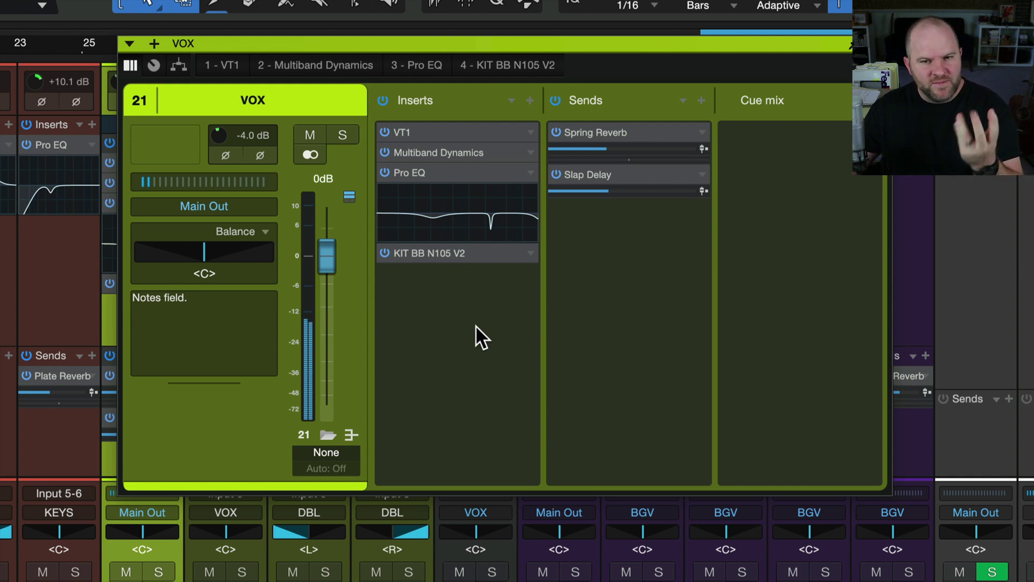
mouse_move(412, 349)
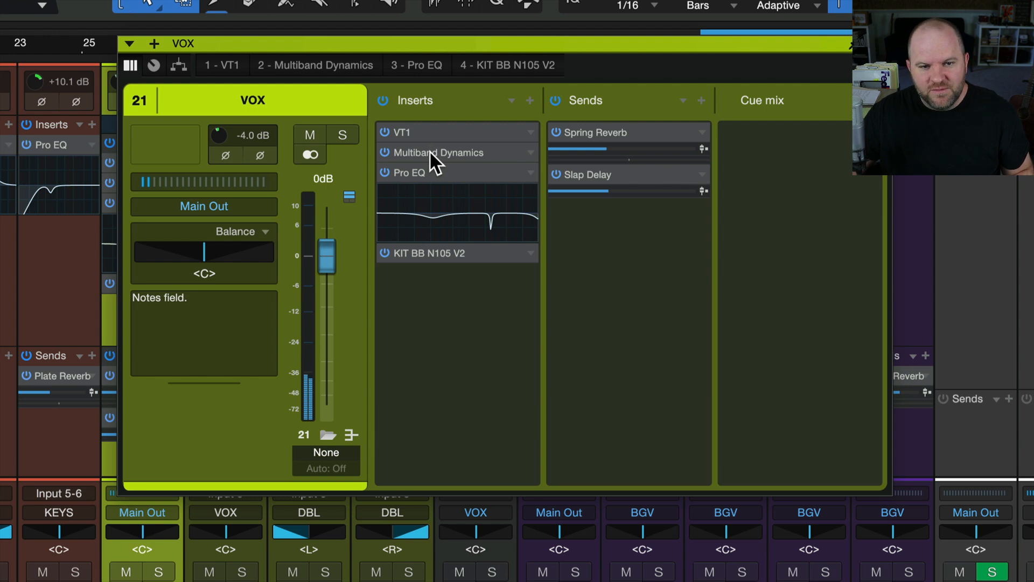
left_click(439, 152)
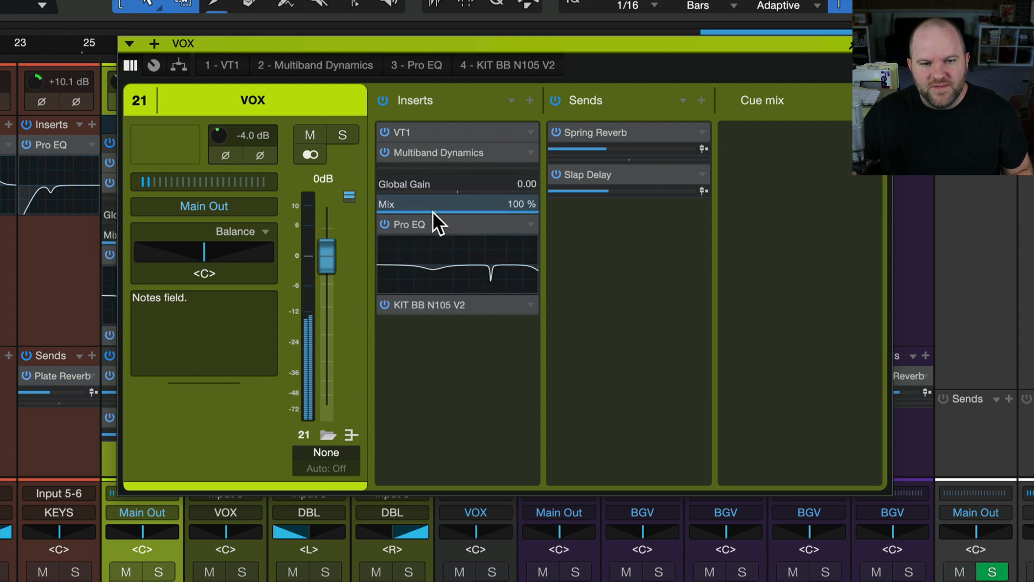
mouse_move(468, 198)
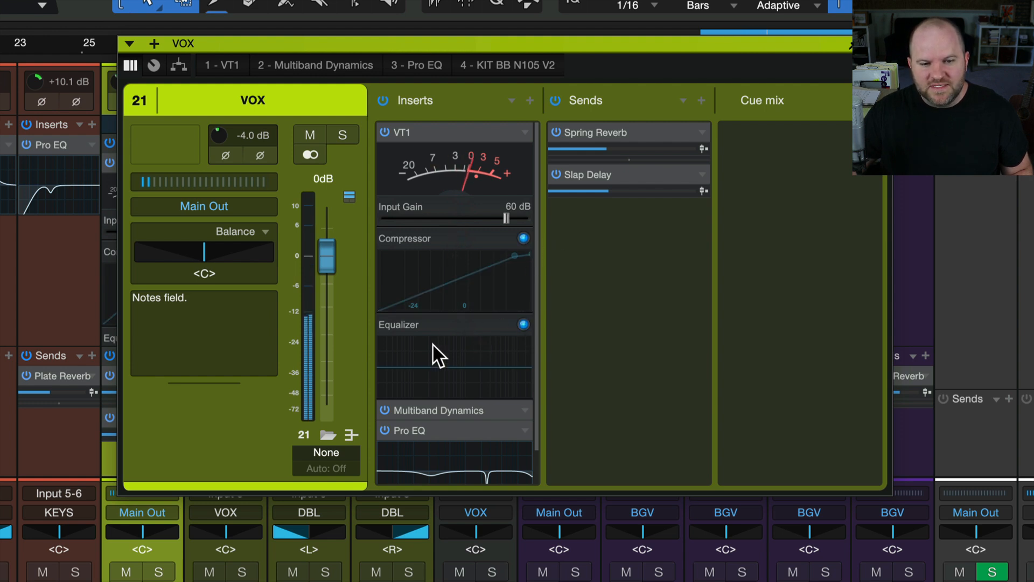
mouse_move(426, 134)
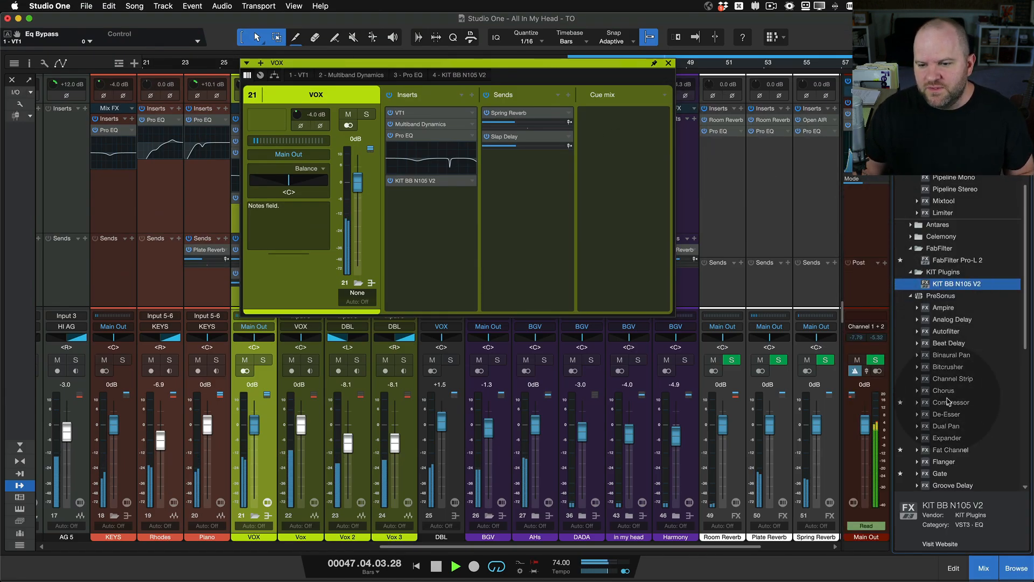
Browse Effects to find KIT BB N105 V2 under KIT Plugins
double_click(950, 402)
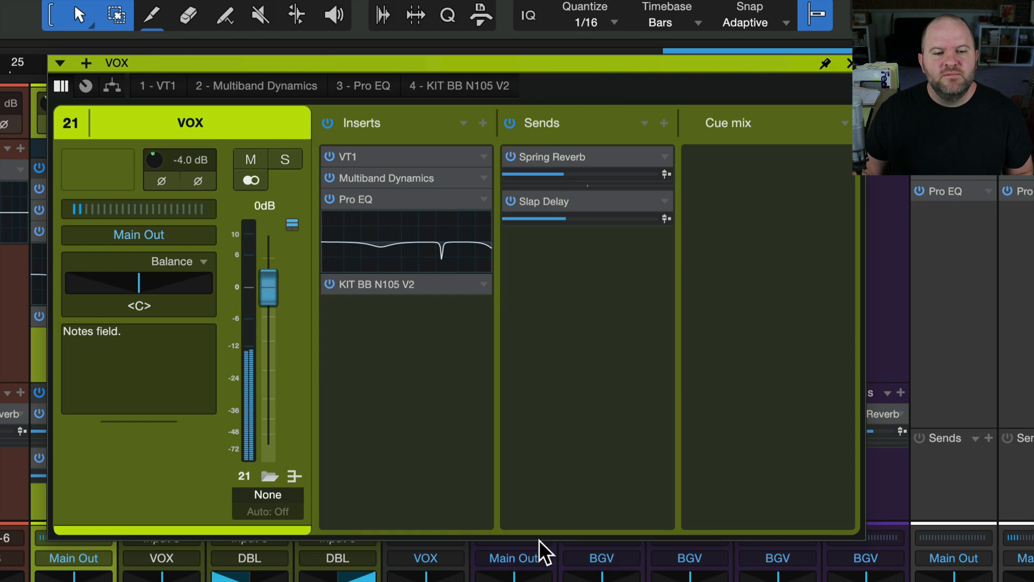
mouse_move(418, 319)
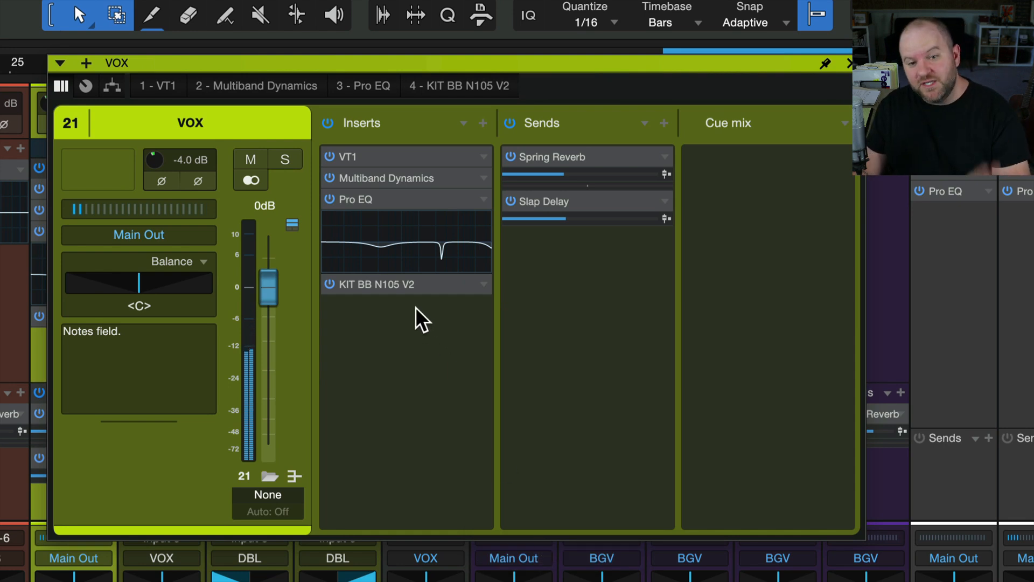
mouse_move(403, 290)
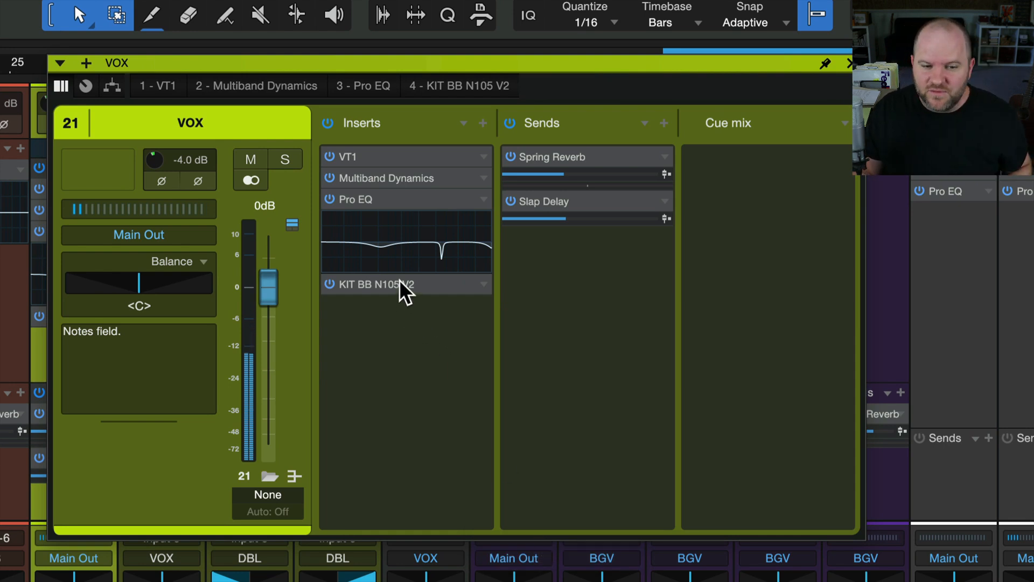
mouse_move(375, 297)
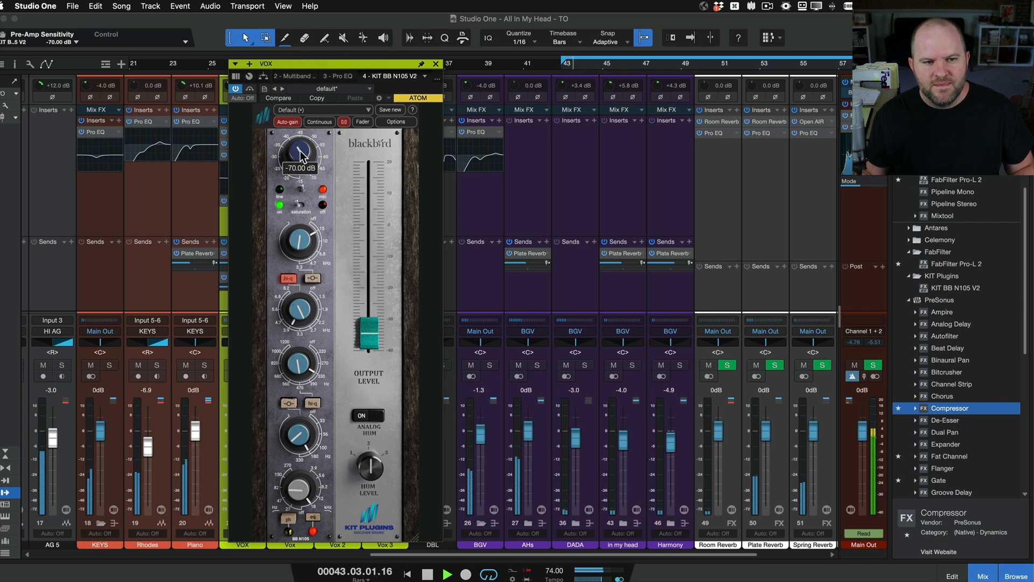
Set KIT BB N105 V2 Pre-Amp Sensitivity to -70.00 dB in its editor
left_click_drag(297, 153, 298, 237)
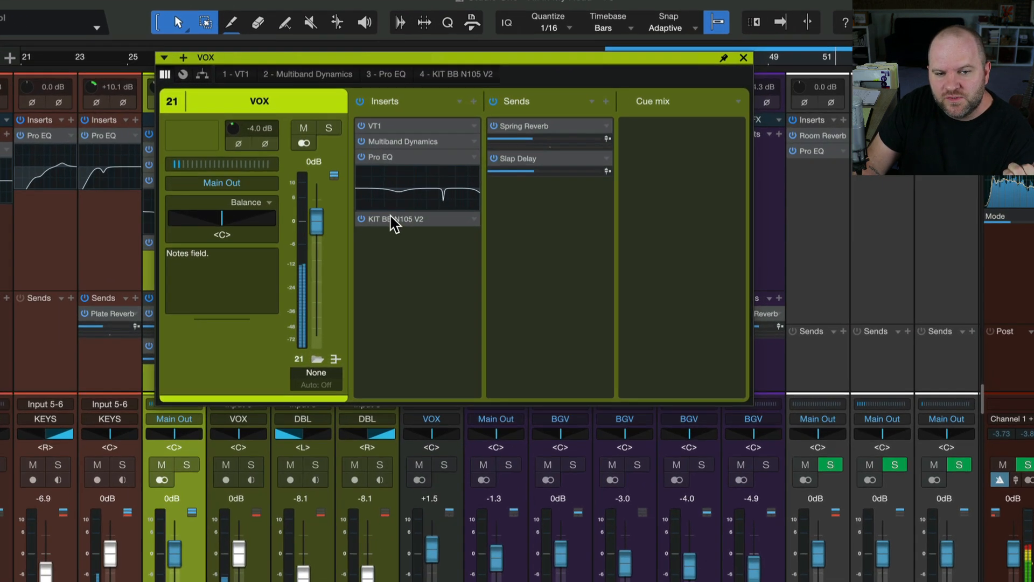
Show the KIT BB N105 V2 micro view inline and raise Pre-Amp Sensitivity to about -35 dB
left_click(391, 218)
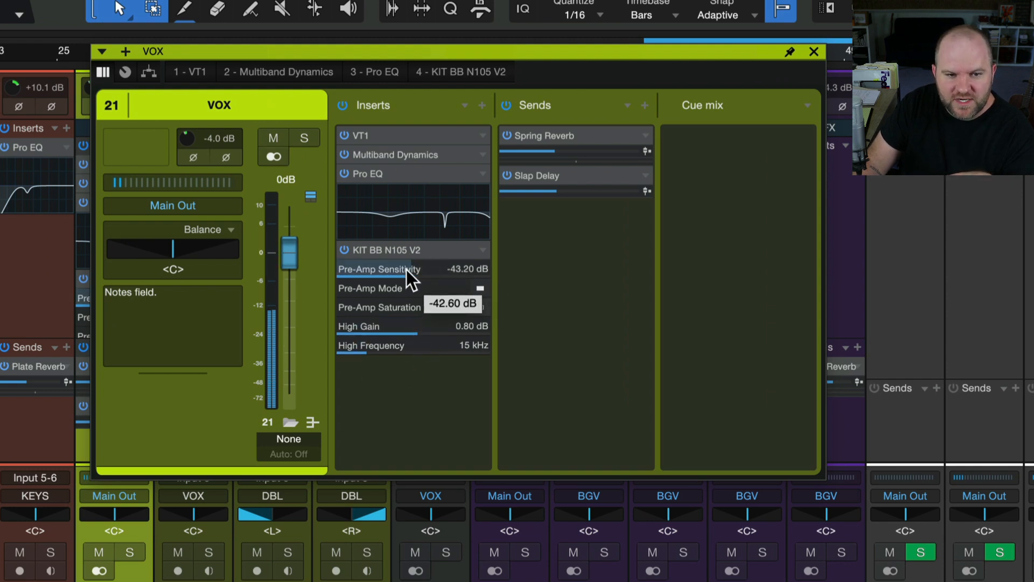
left_click_drag(409, 268, 435, 269)
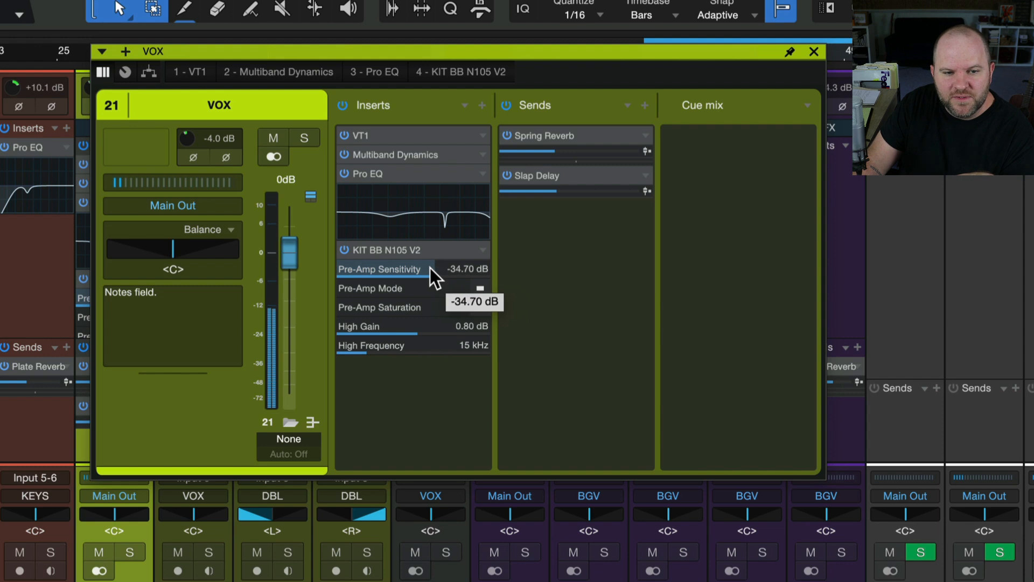
mouse_move(455, 298)
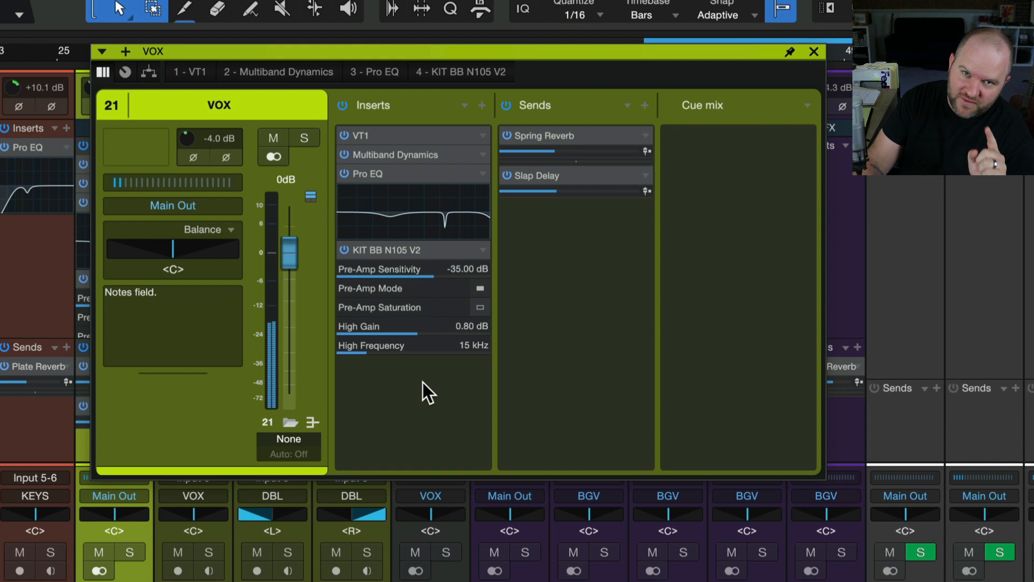
mouse_move(484, 261)
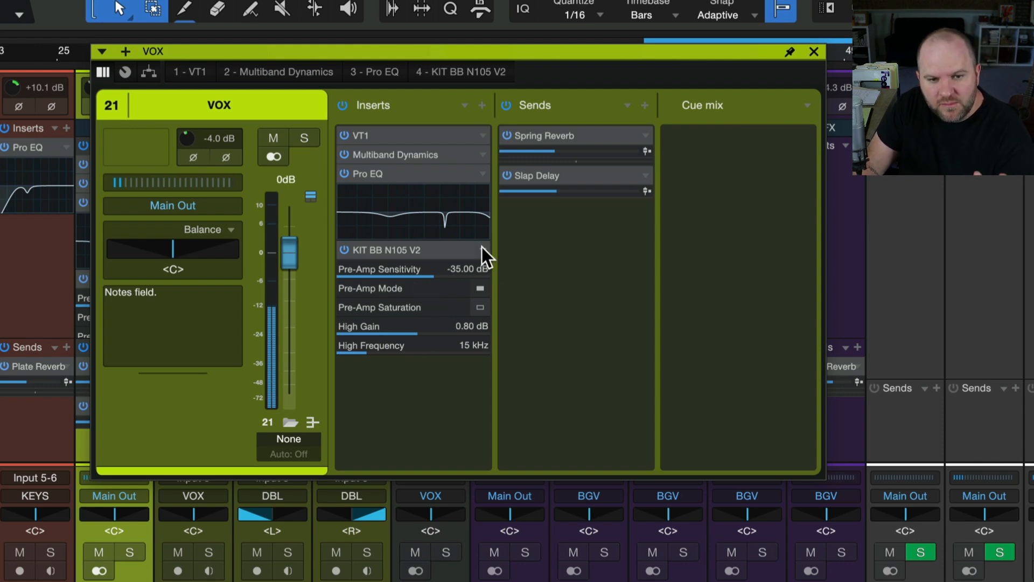
Remove High Frequency, High Gain and Pre-Amp Saturation from the micro view; add LPF Frequency
right_click(482, 250)
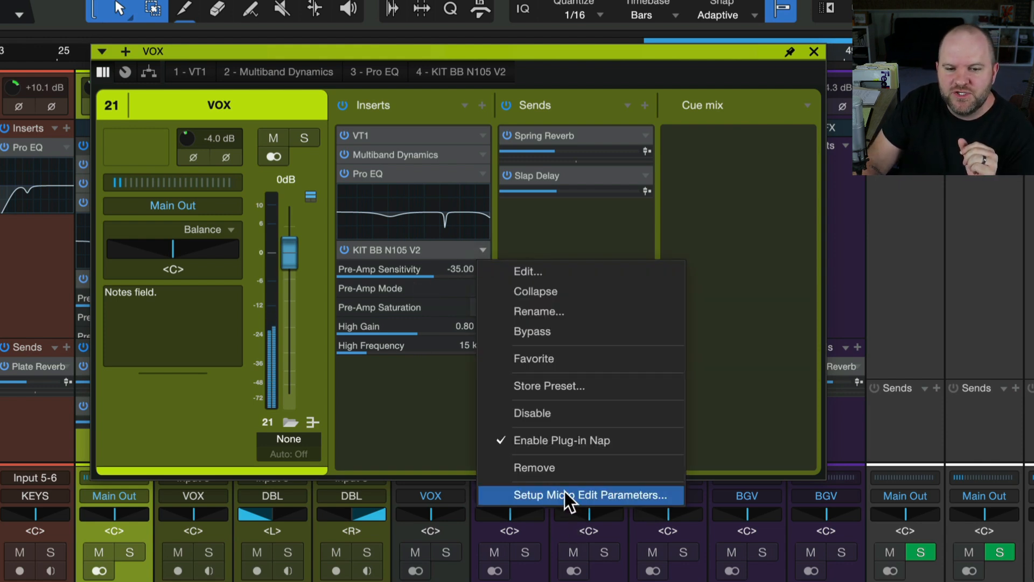
left_click(591, 494)
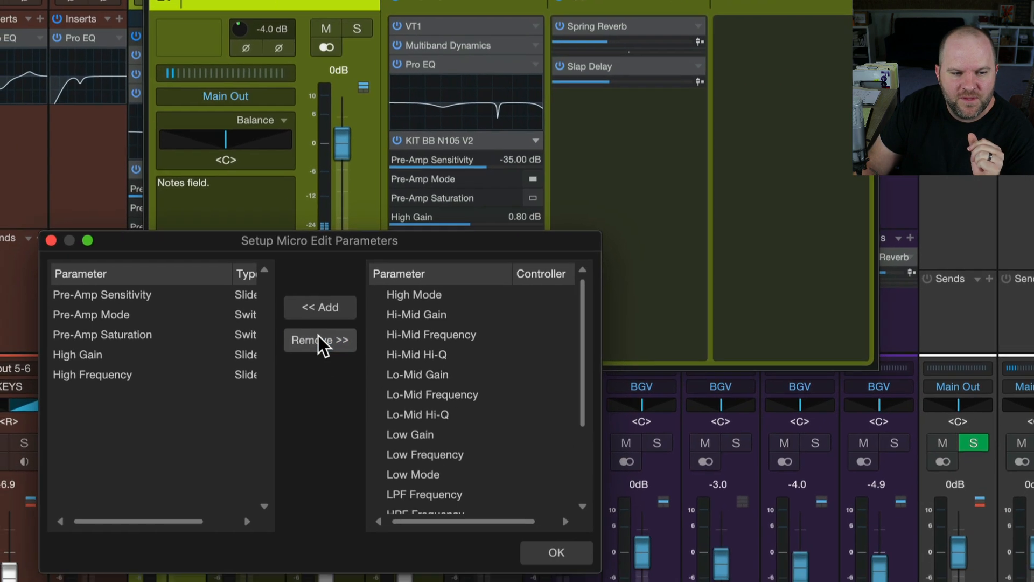
left_click(108, 374)
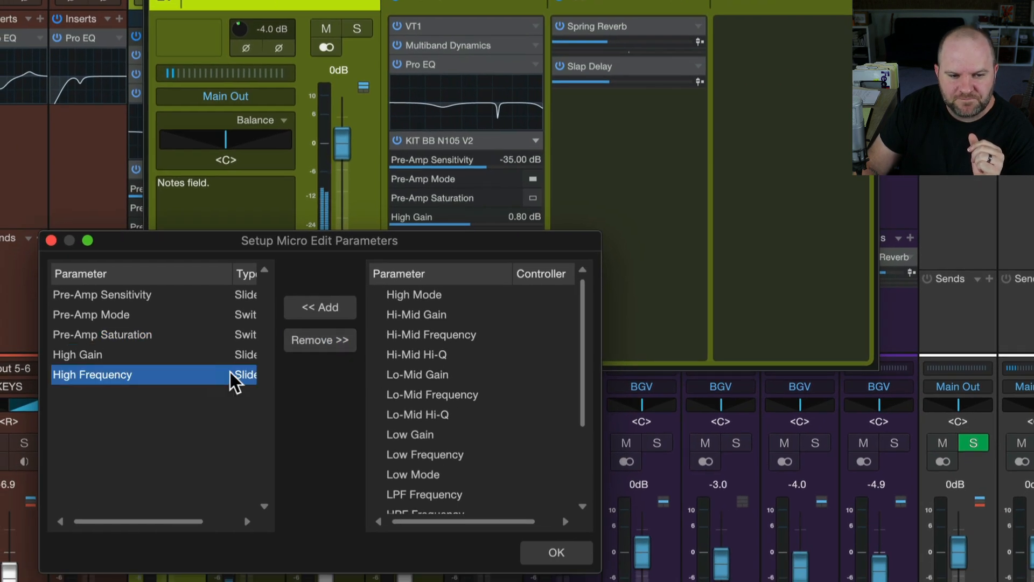
left_click(319, 340)
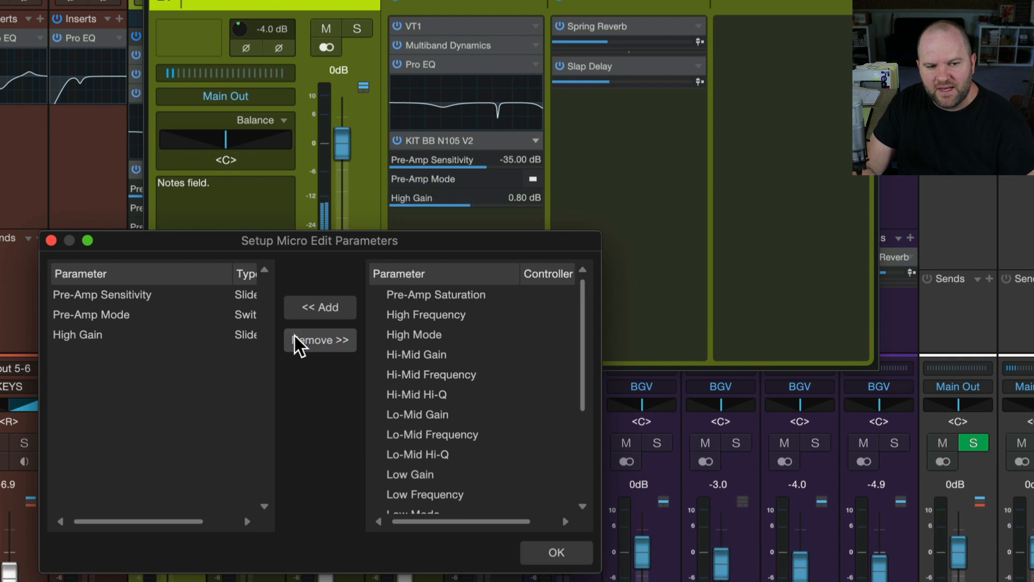
left_click(320, 340)
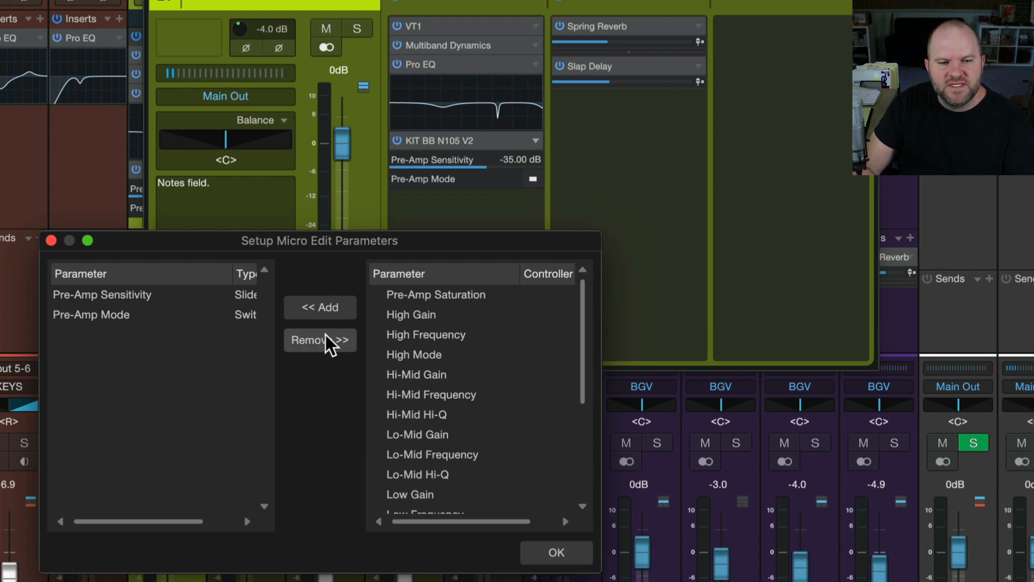
scroll("down", 3)
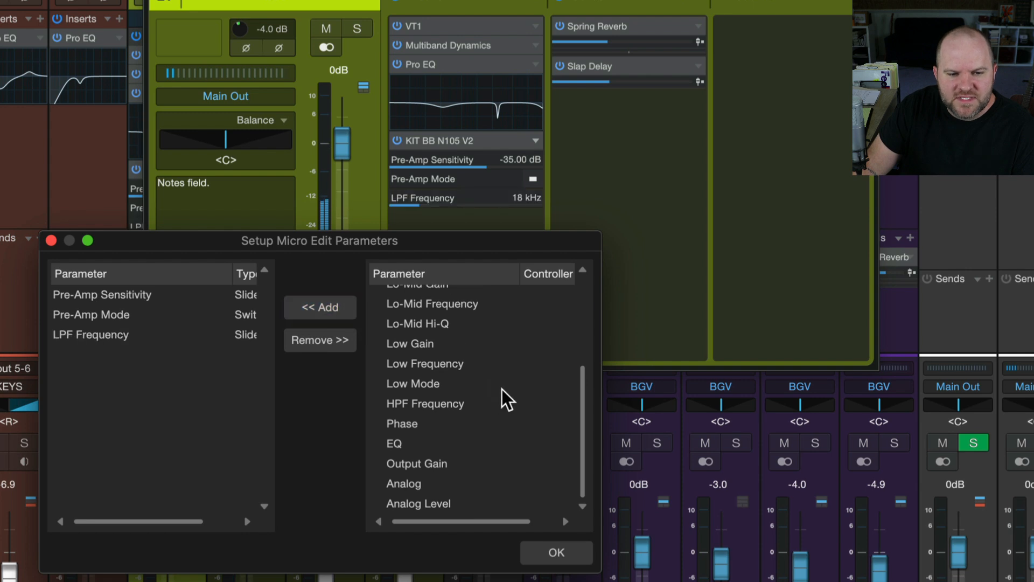
left_click(320, 307)
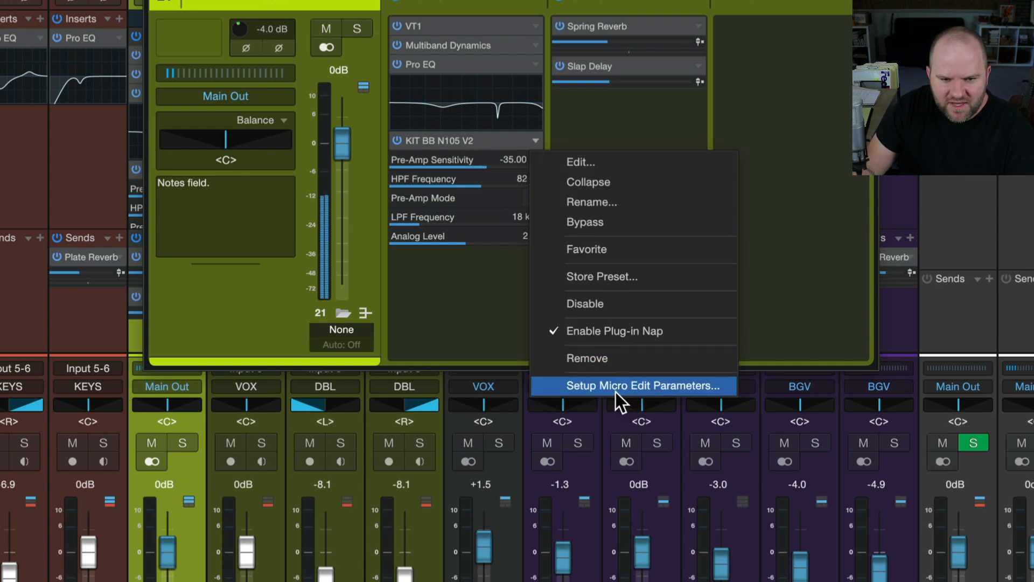
Add High Gain back to the KIT BB N105 V2 micro edit parameters
left_click(645, 385)
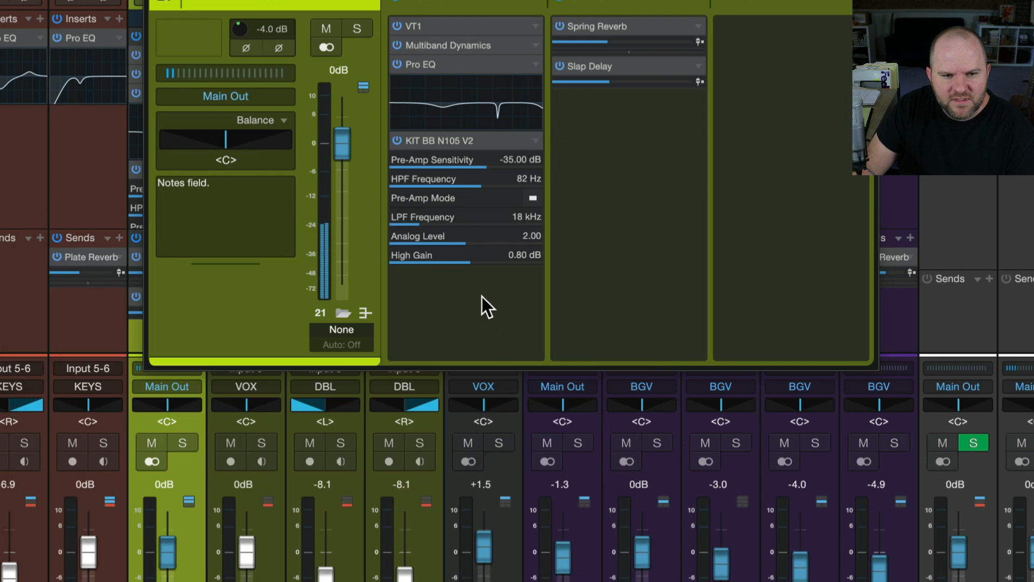
mouse_move(536, 156)
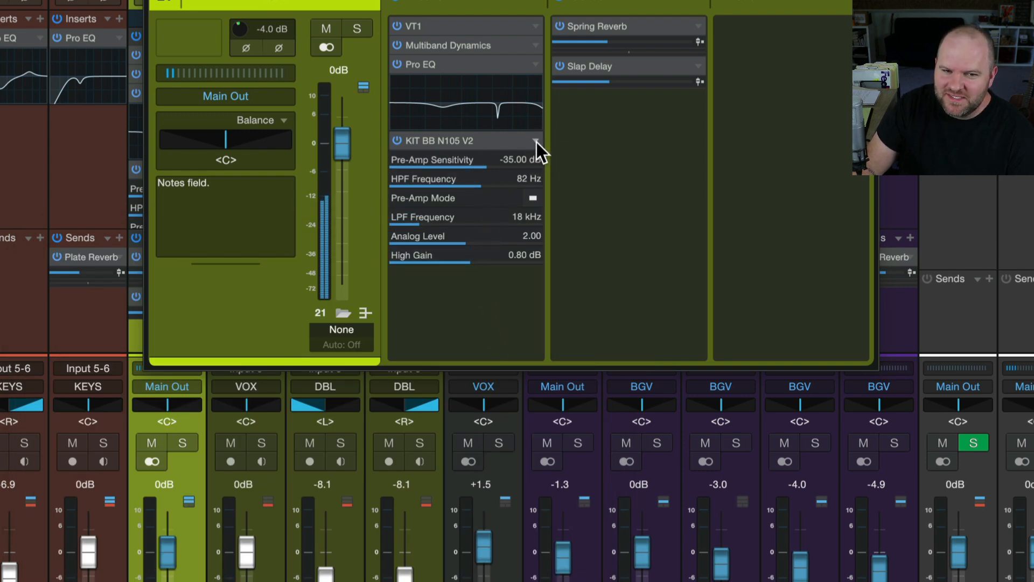
mouse_move(493, 148)
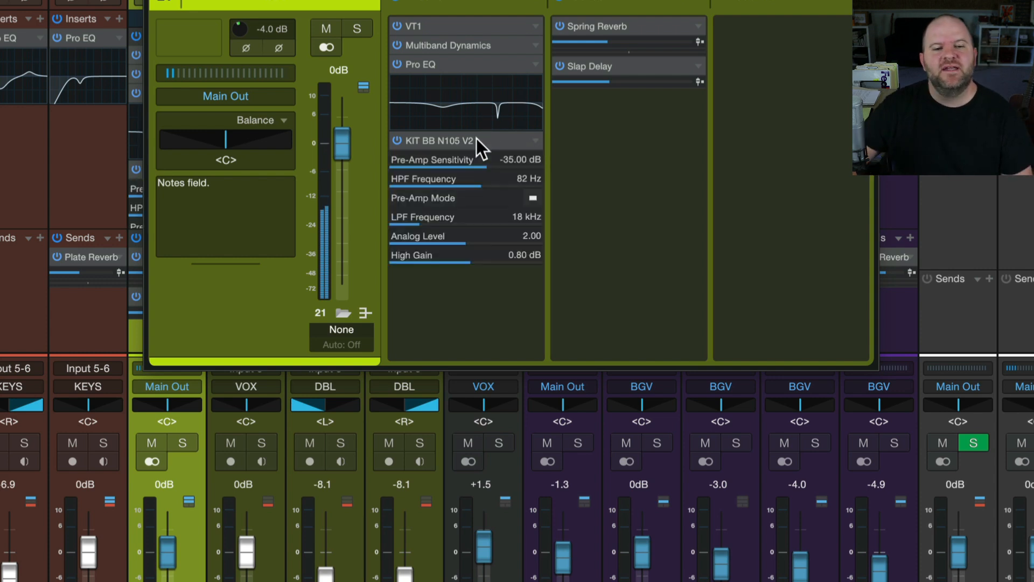
mouse_move(466, 150)
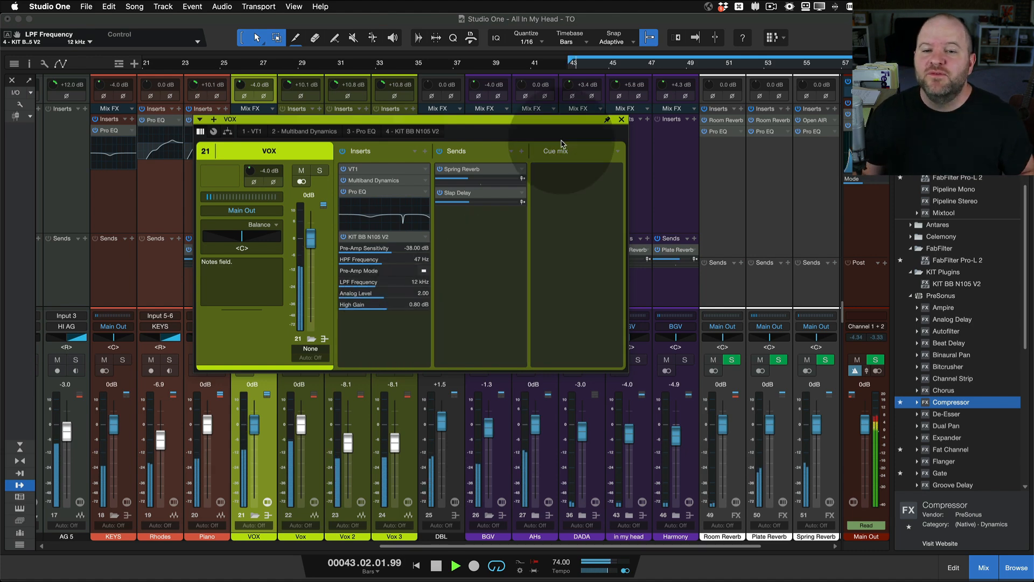
Close the VOX channel window so the KIT BB N105 V2 micro view shows in the mixer
left_click(621, 119)
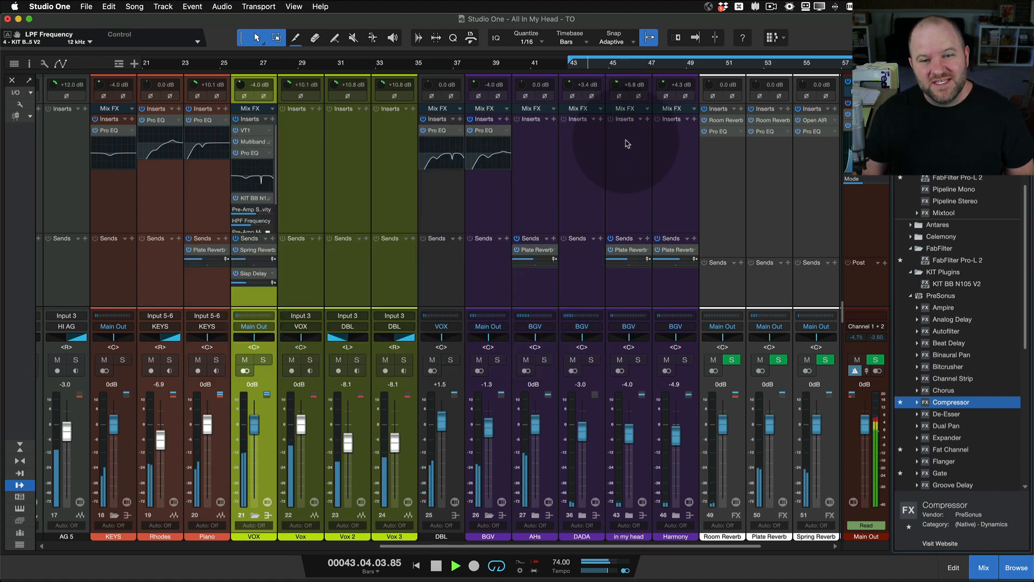